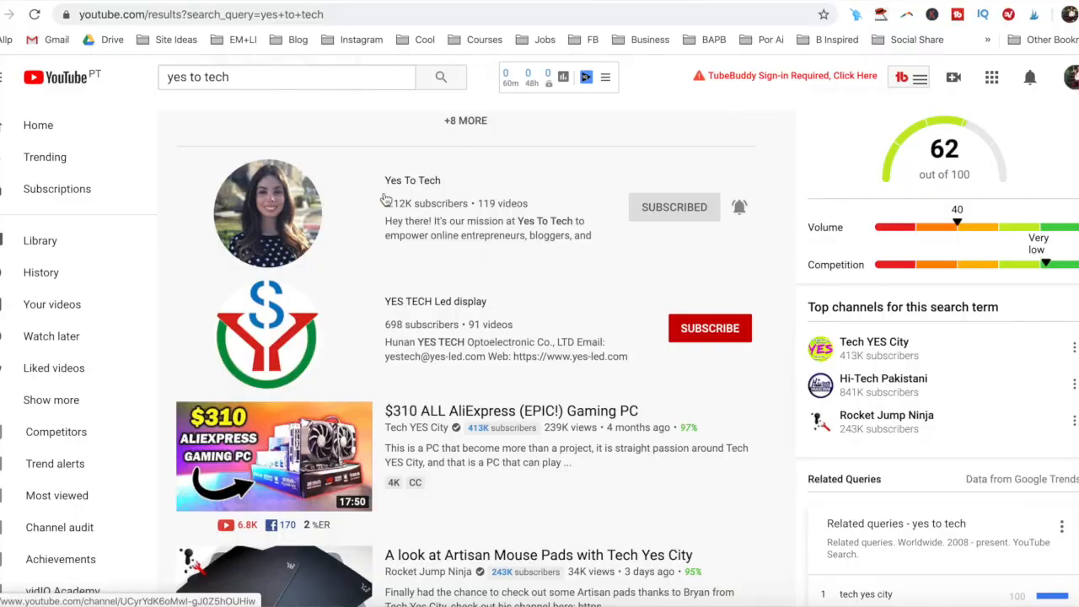
Go to the Yes To Tech channel page and show its Videos list
{"action": "left_click", "coordinate": [411, 178]}
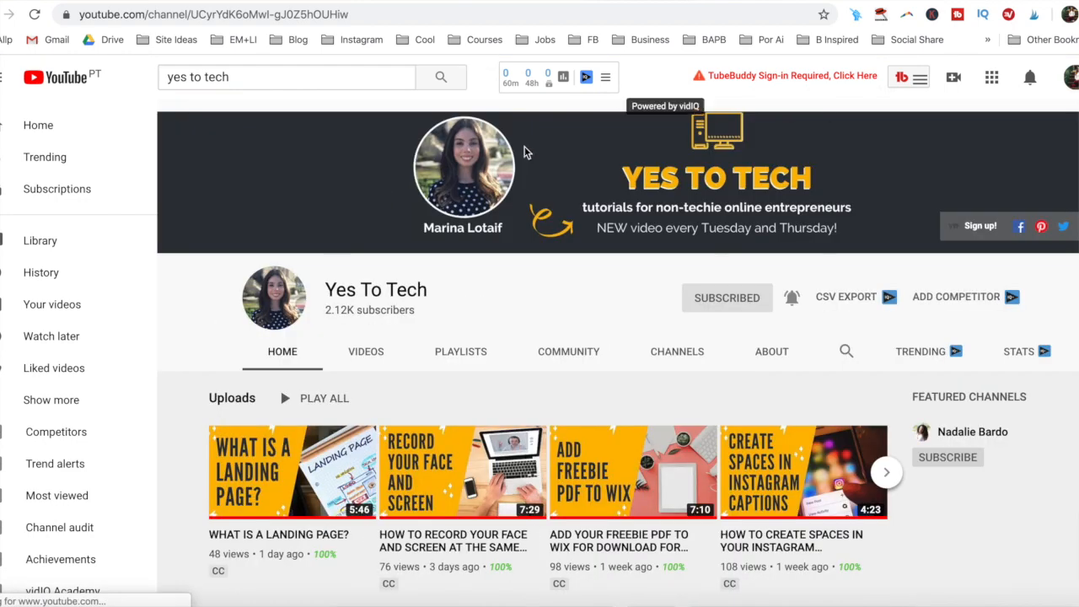
{"action": "left_click", "coordinate": [366, 352]}
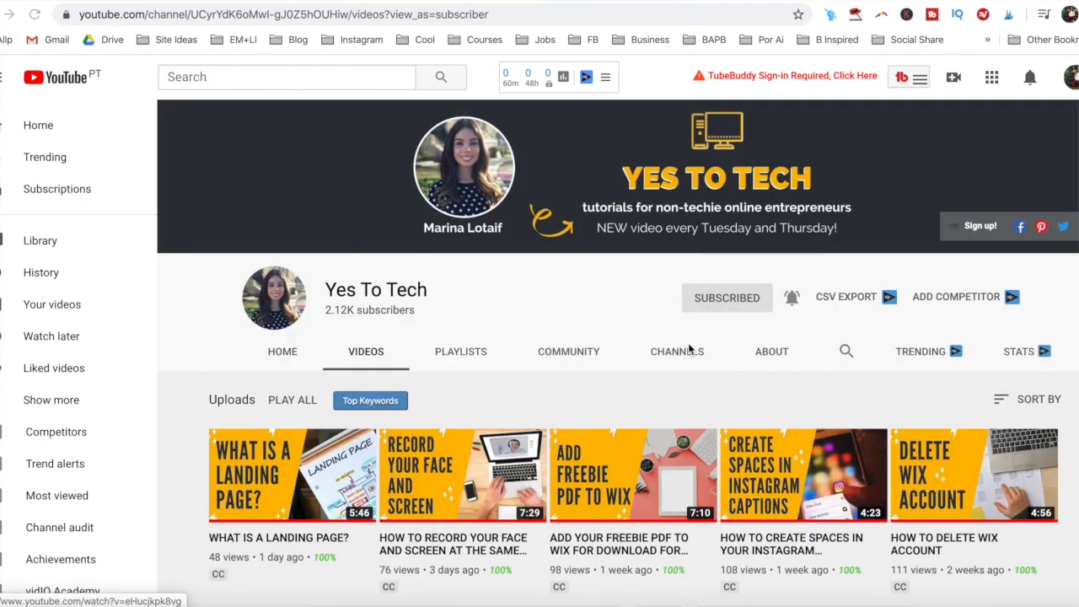
{"action": "left_click", "coordinate": [293, 476]}
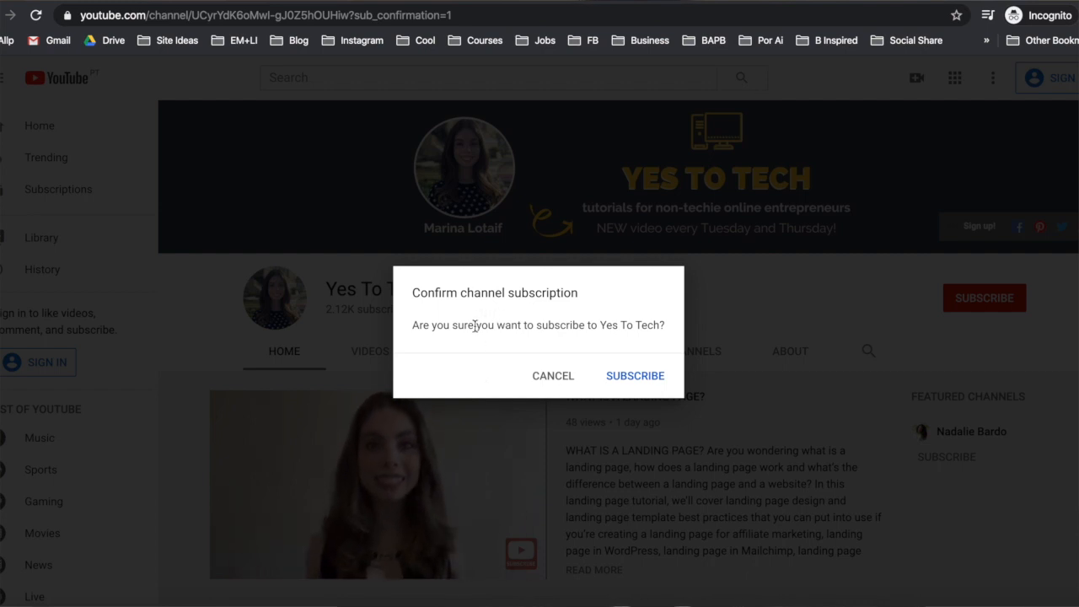
{"action": "mouse_move", "coordinate": [590, 367]}
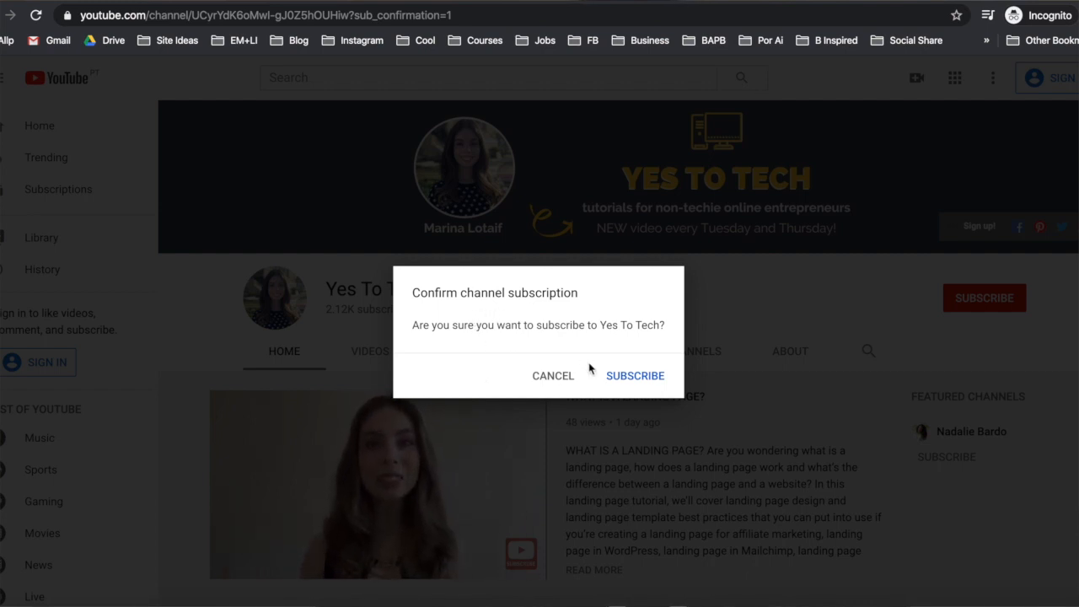
Confirm subscribing to the Yes To Tech channel in the subscription dialog
{"action": "left_click", "coordinate": [634, 374]}
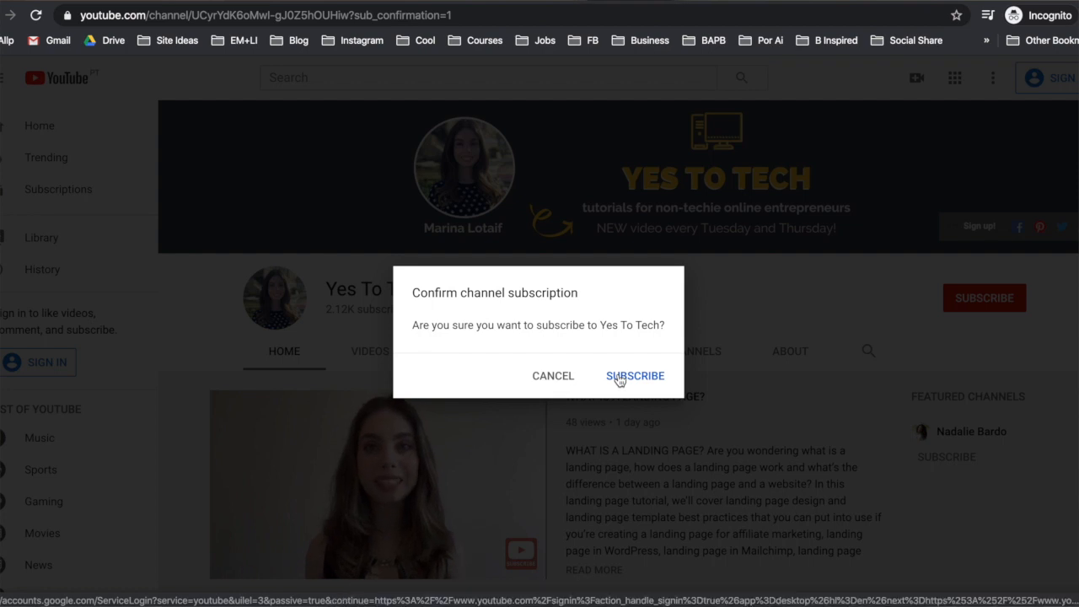
{"action": "left_click", "coordinate": [634, 376]}
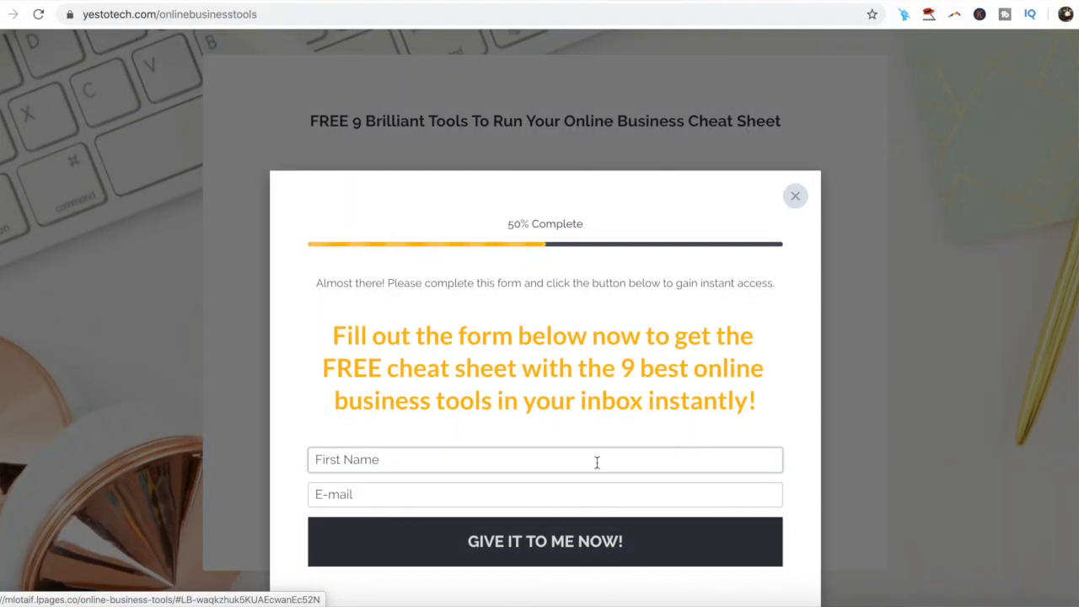
Enter first name 'Marina' and e-mail 'marina' on the cheat sheet form and submit it
{"action": "type", "text": "Marina"}
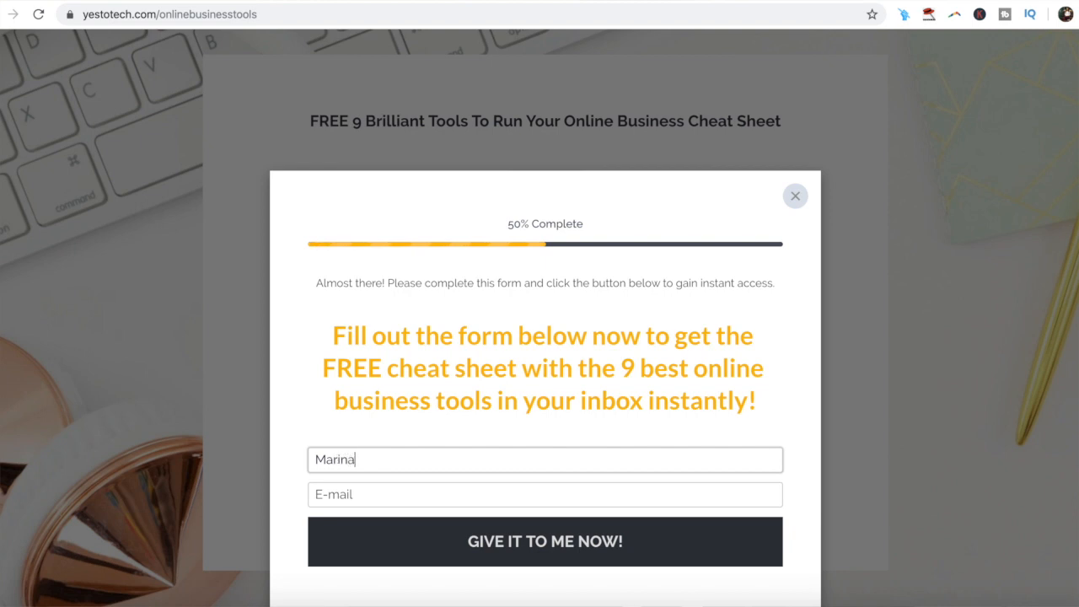
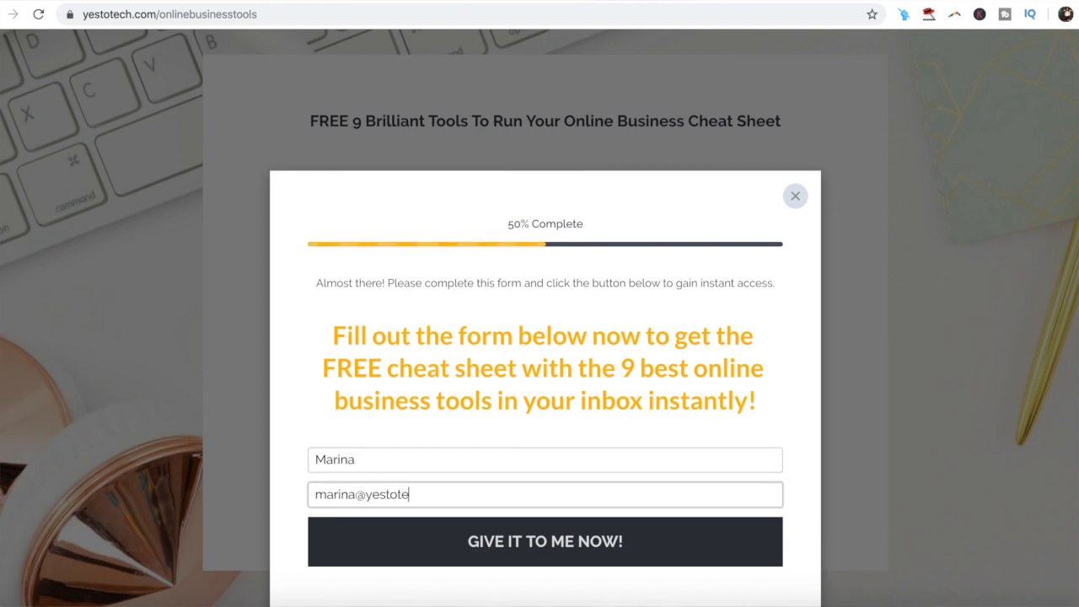
{"action": "left_click", "coordinate": [793, 196]}
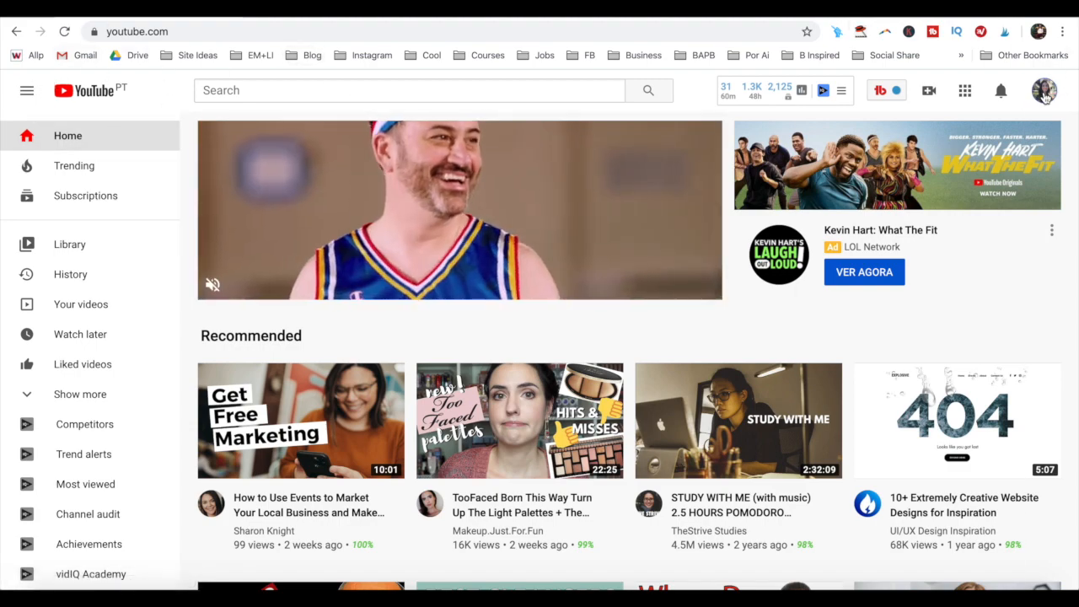
Go to your own channel page via the profile avatar's account menu
{"action": "left_click", "coordinate": [1043, 91]}
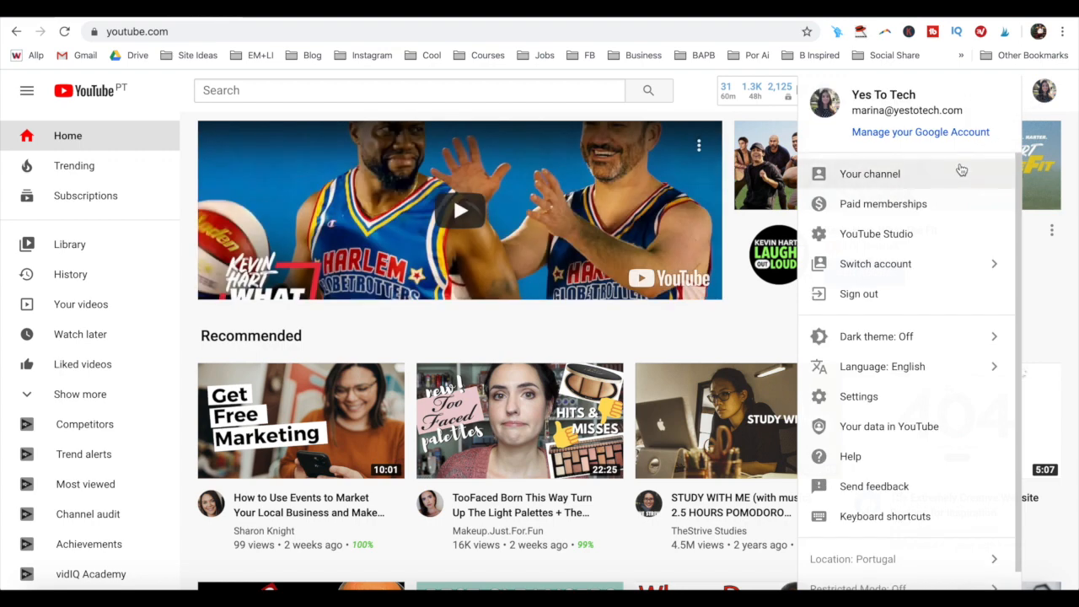
{"action": "left_click", "coordinate": [869, 174]}
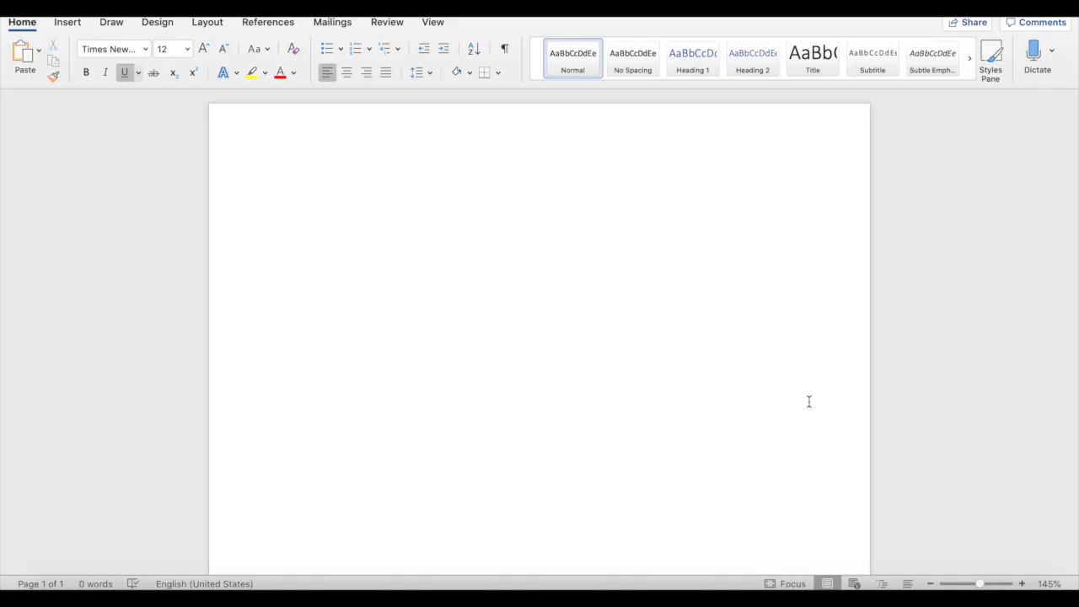
Paste the channel URL ending in ?view_as=subscriber and remove its hyperlink
{"action": "type", "text": "https://www.youtube.com/channel/UCyrYdK6oMwI-gJ0Z5hOUHiw?view_as=subscriber"}
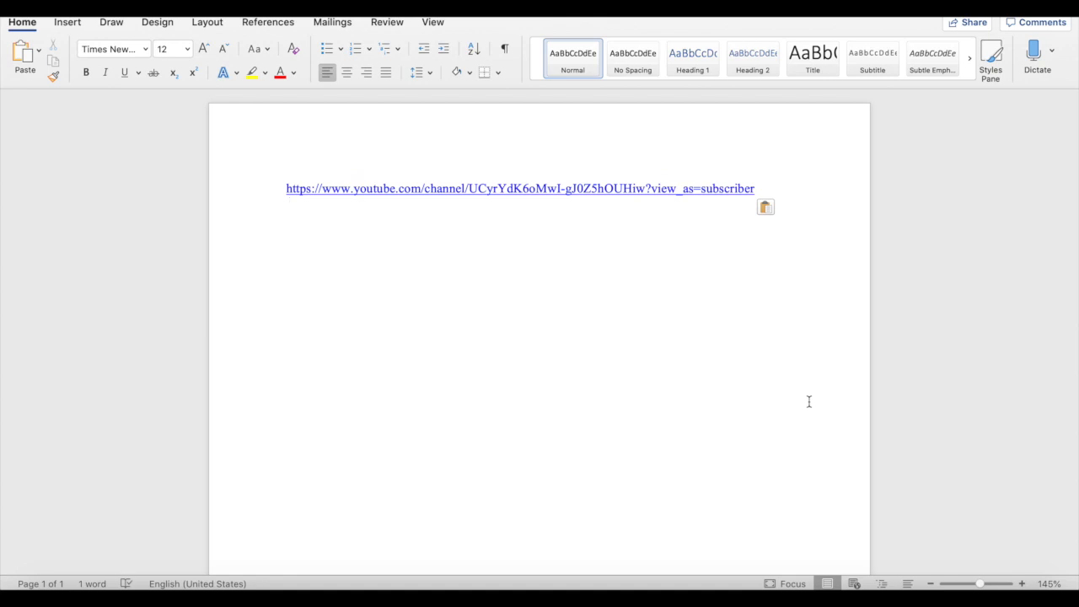
{"action": "right_click", "coordinate": [520, 189]}
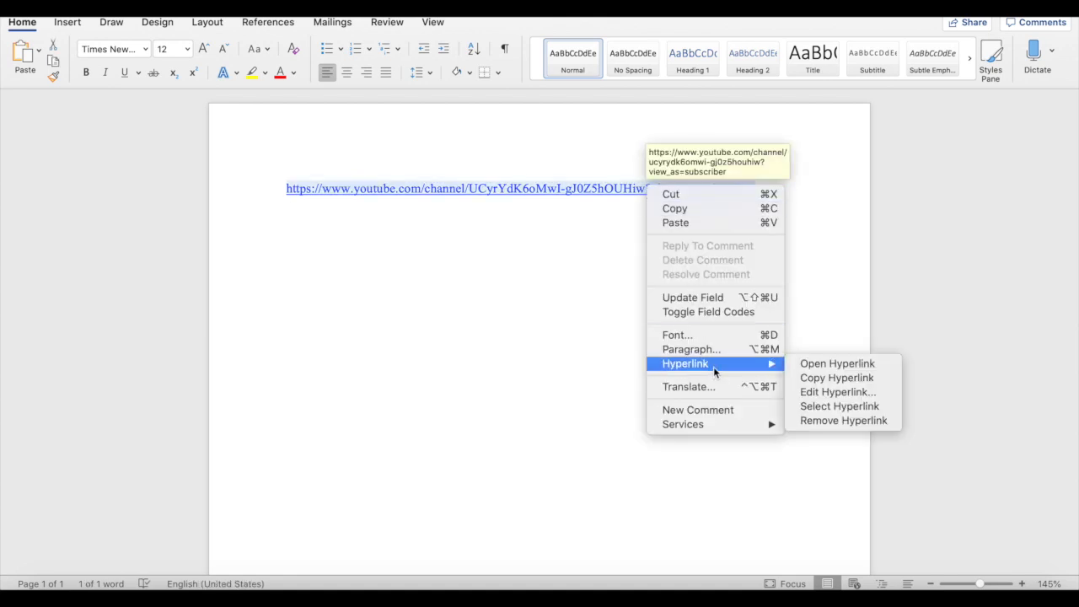
{"action": "mouse_move", "coordinate": [842, 421]}
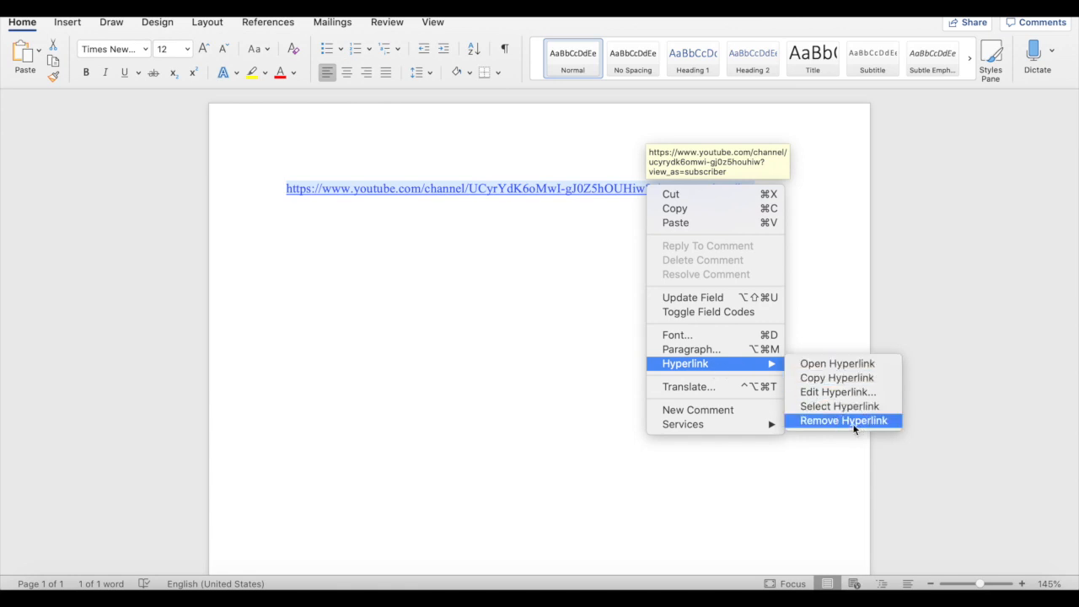
{"action": "left_click", "coordinate": [843, 420]}
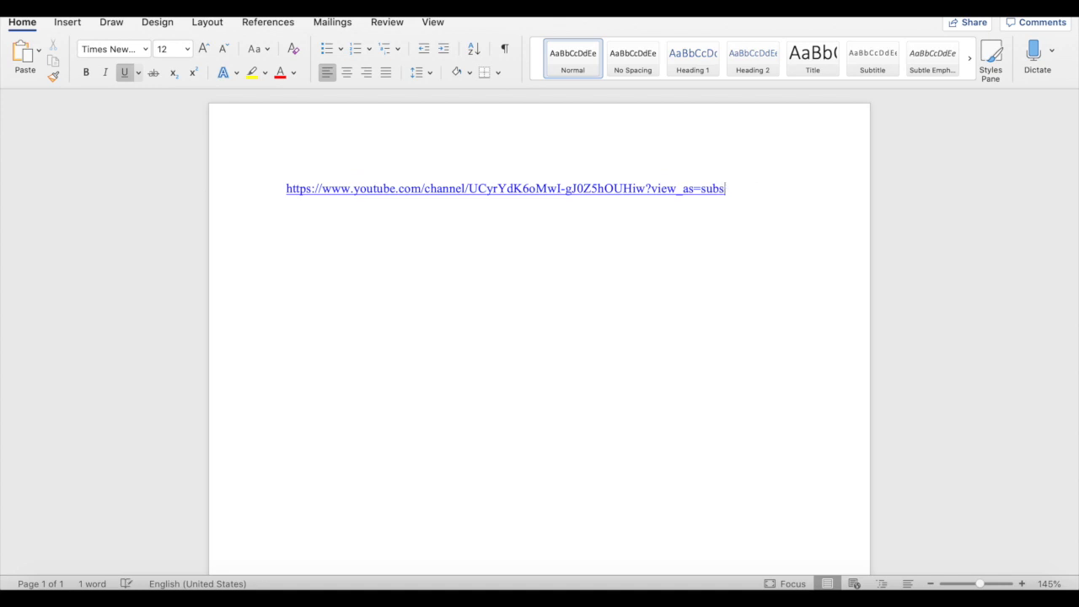
Delete the view_as ending and retype the URL's tail as sub_confirmation= parameter
{"action": "key", "text": "BackSpace"}
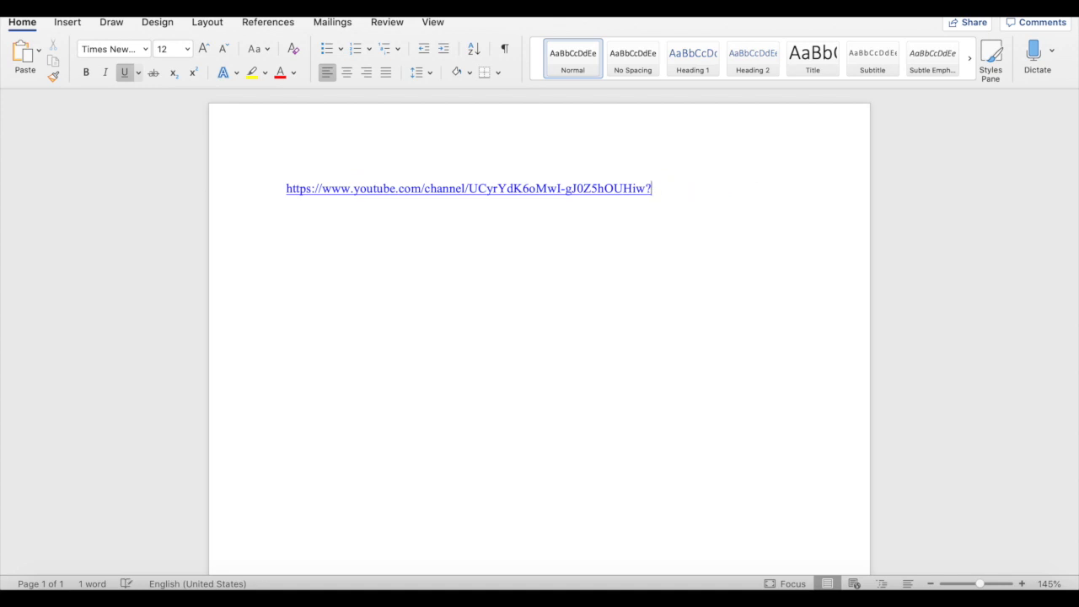
{"action": "key", "text": "Backspace"}
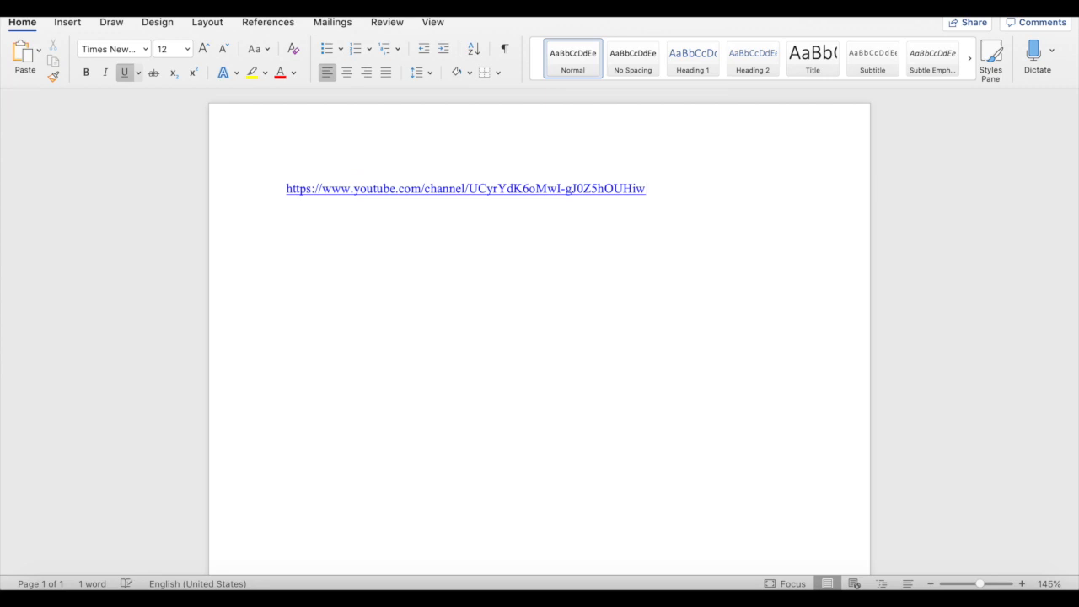
{"action": "left_click", "coordinate": [646, 189]}
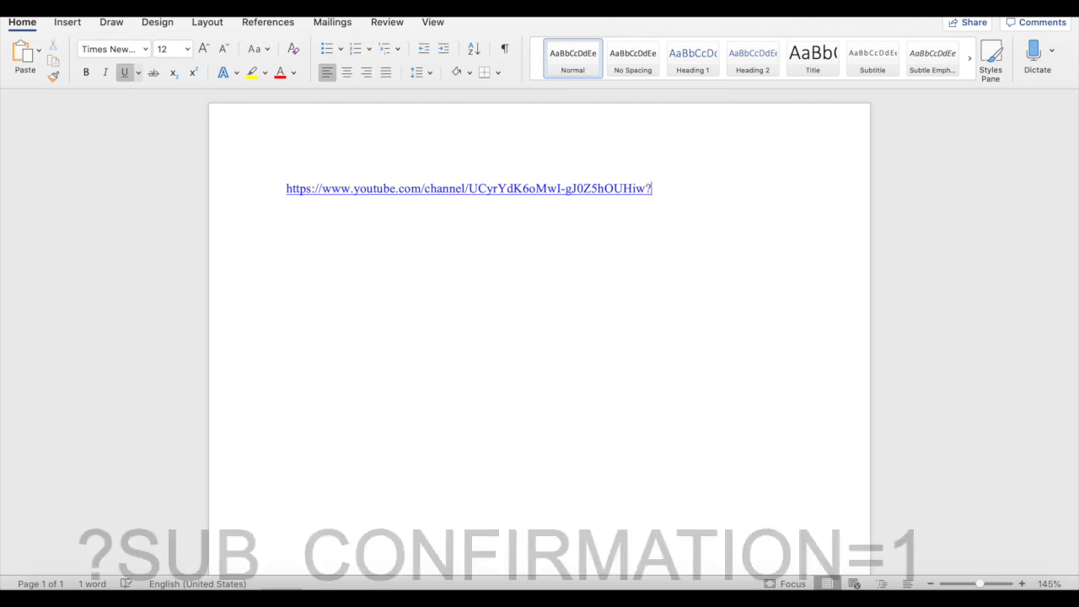
{"action": "type", "text": "sub"}
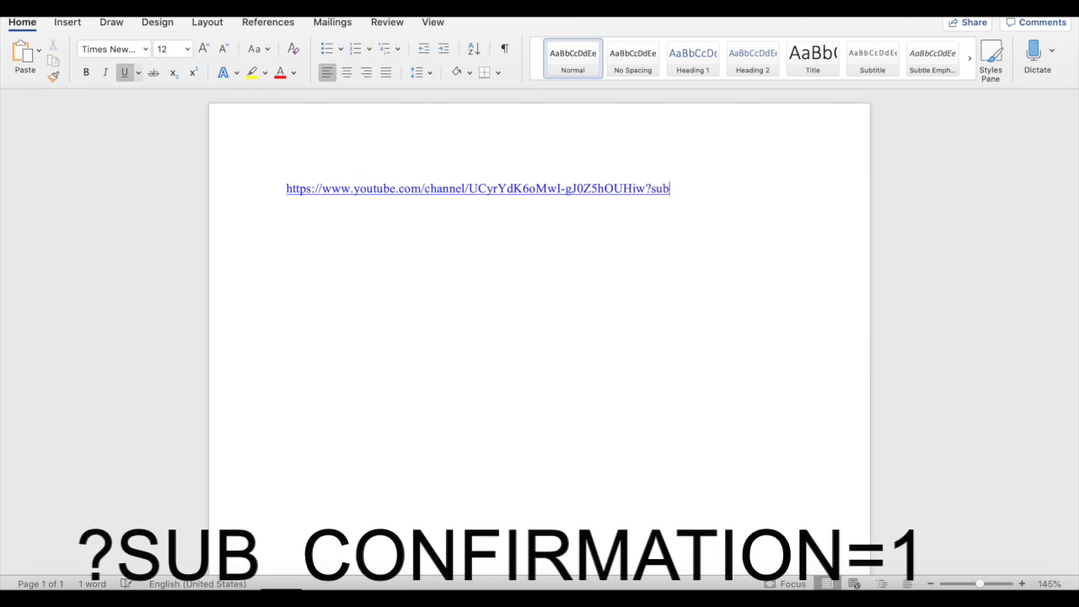
{"action": "type", "text": "_con"}
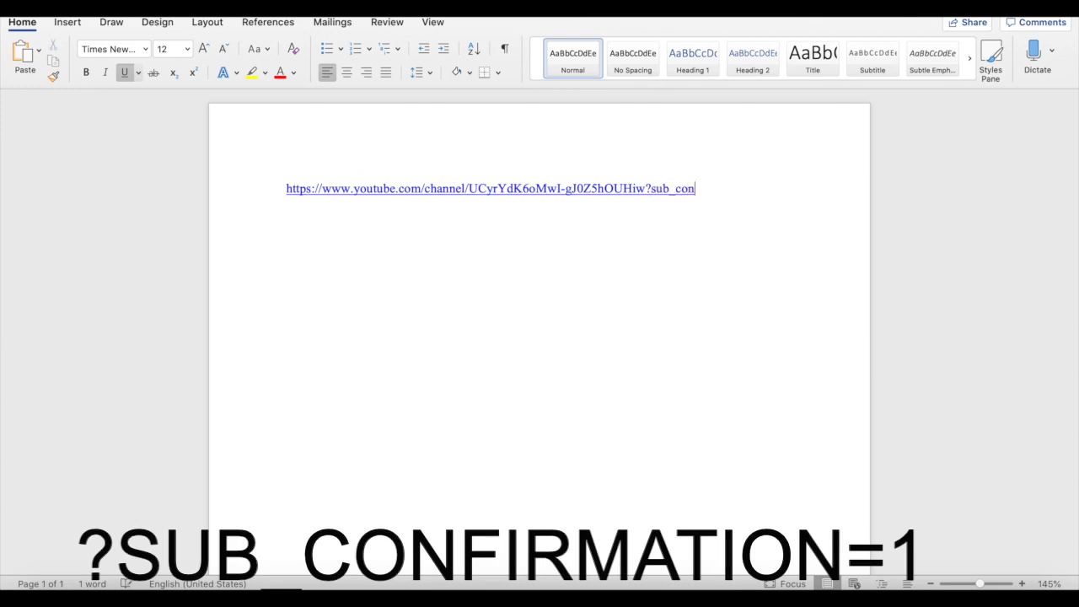
{"action": "type", "text": "firmation=1"}
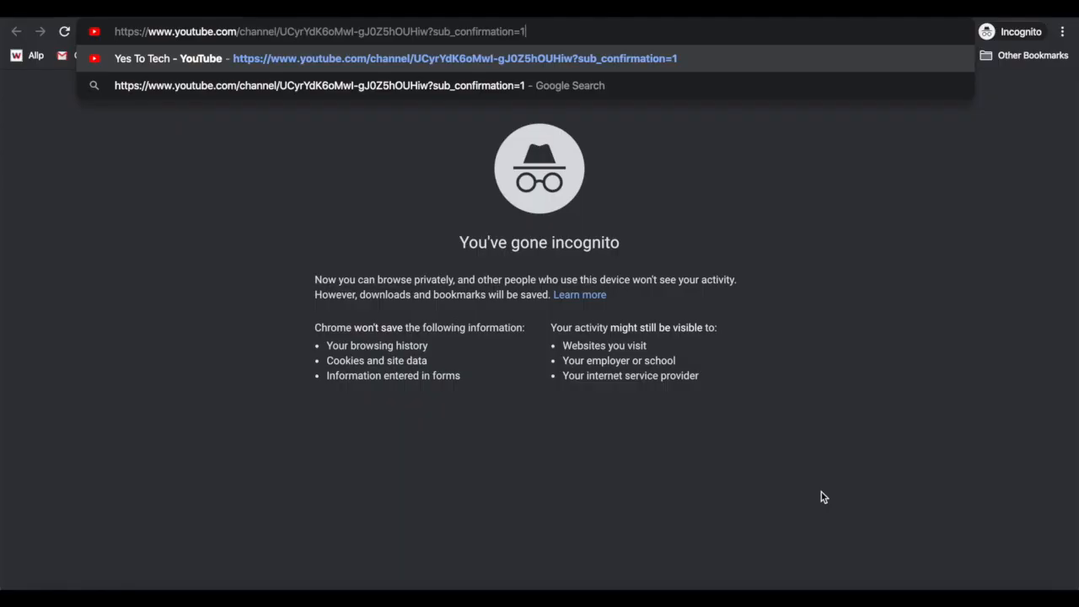
Load the pasted ?sub_confirmation=1 channel link in the incognito window
{"action": "key", "text": "Enter"}
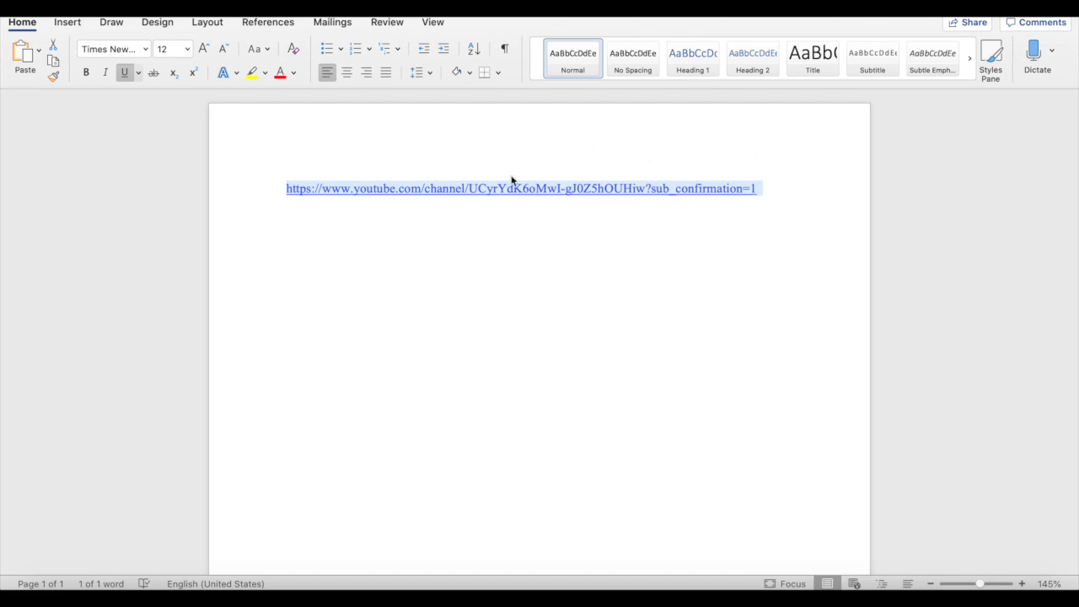
{"action": "mouse_move", "coordinate": [654, 334]}
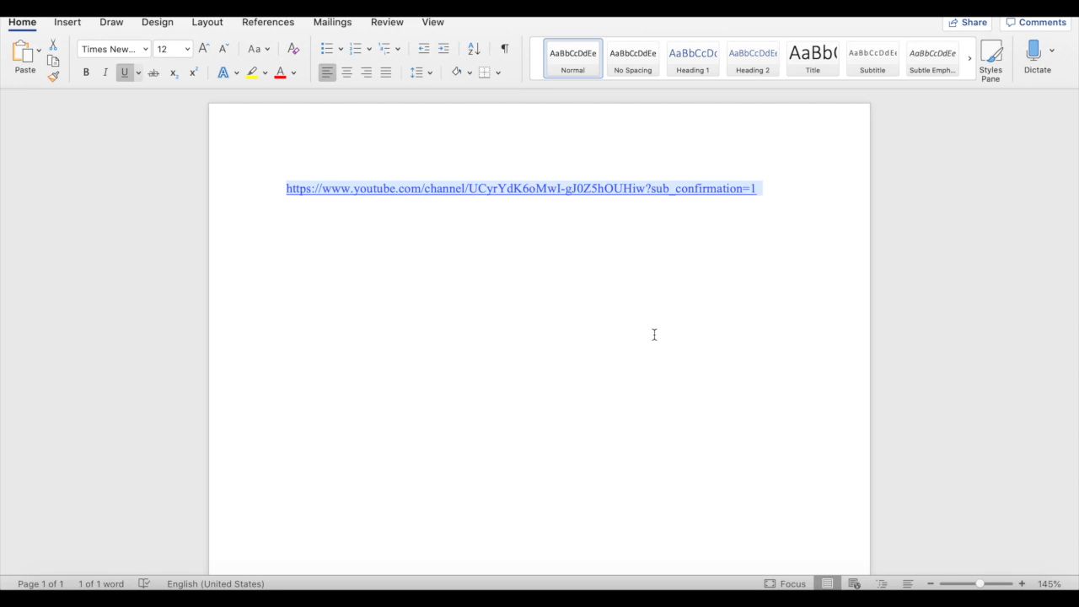
{"action": "mouse_move", "coordinate": [789, 420]}
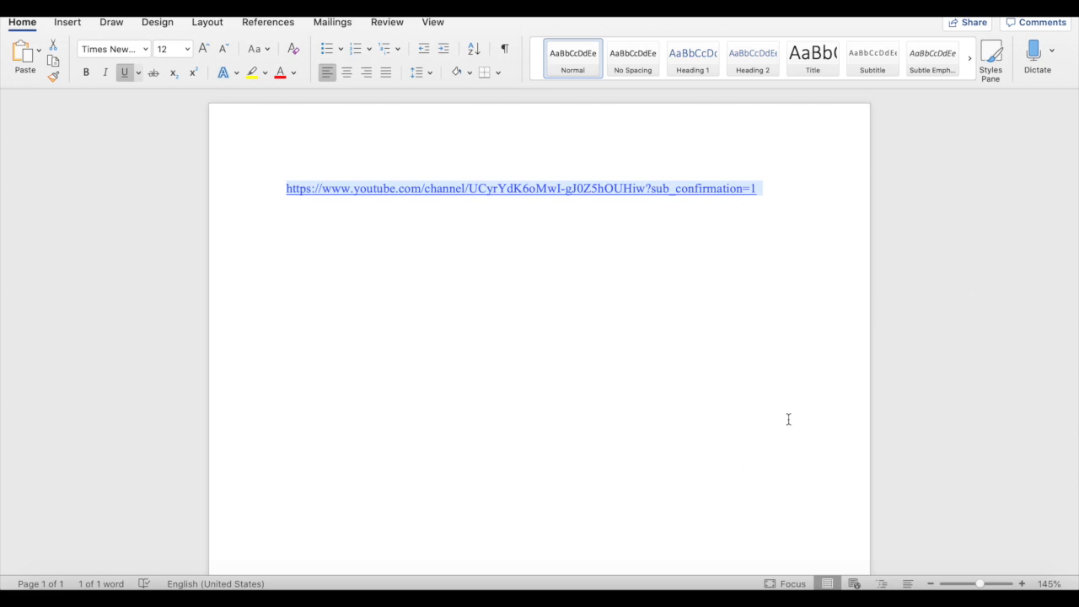
{"action": "mouse_move", "coordinate": [768, 421]}
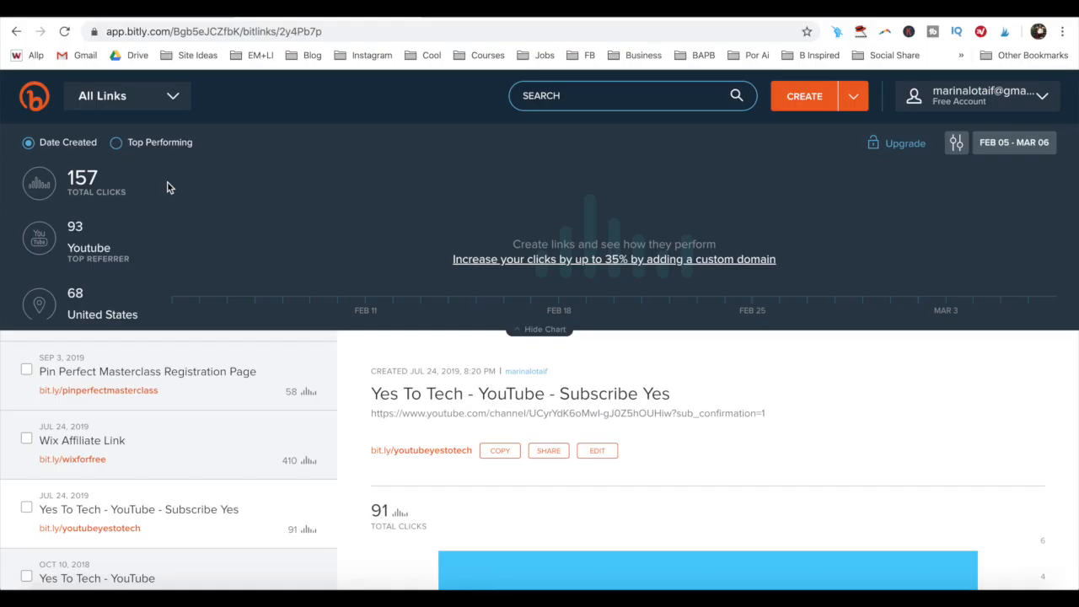
{"action": "mouse_move", "coordinate": [649, 287]}
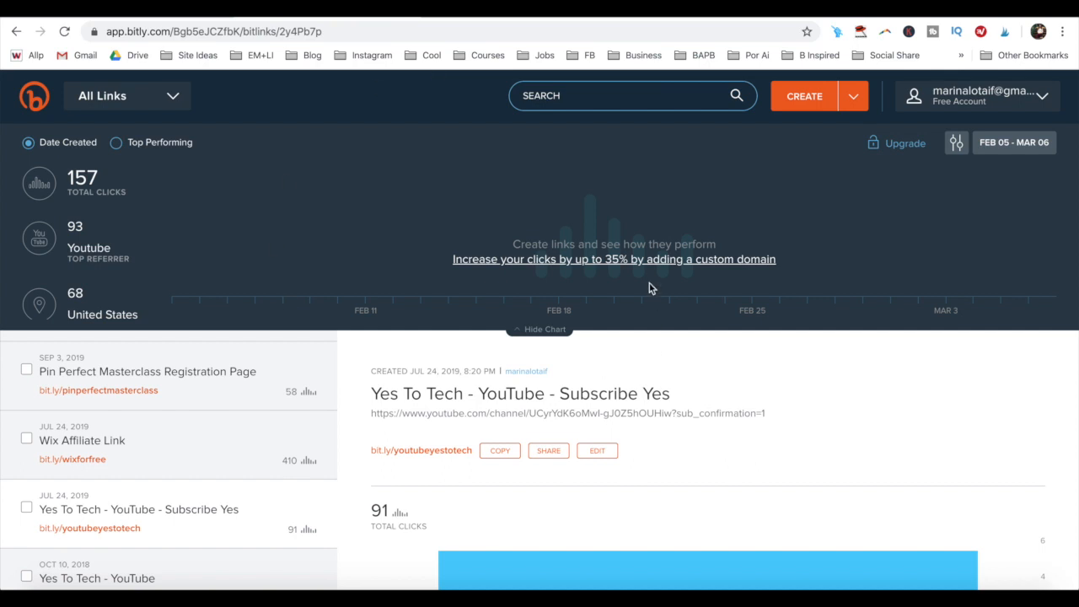
{"action": "mouse_move", "coordinate": [391, 322]}
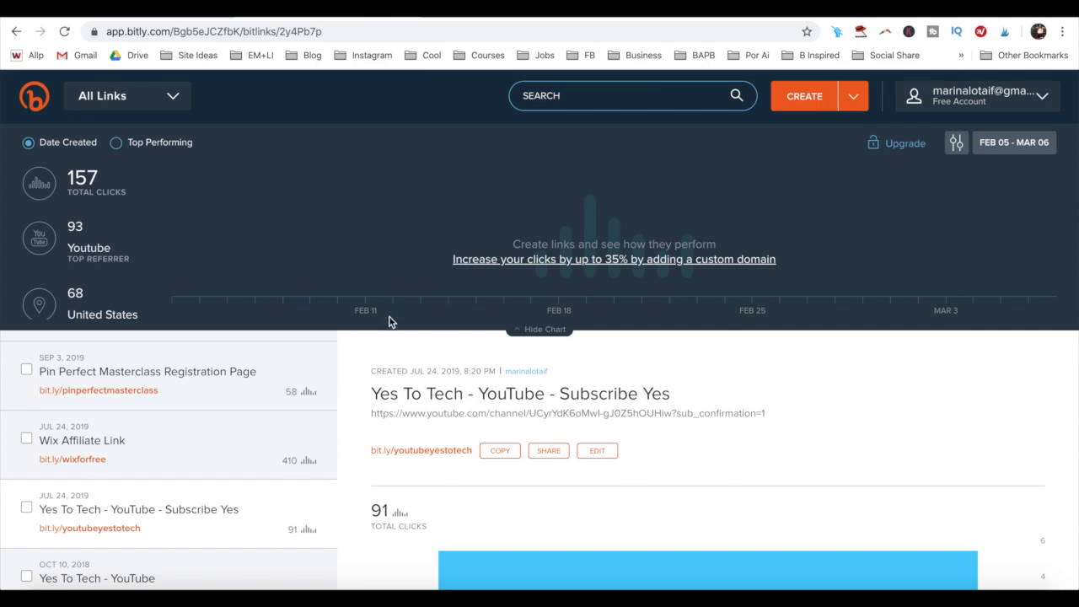
{"action": "mouse_move", "coordinate": [831, 280]}
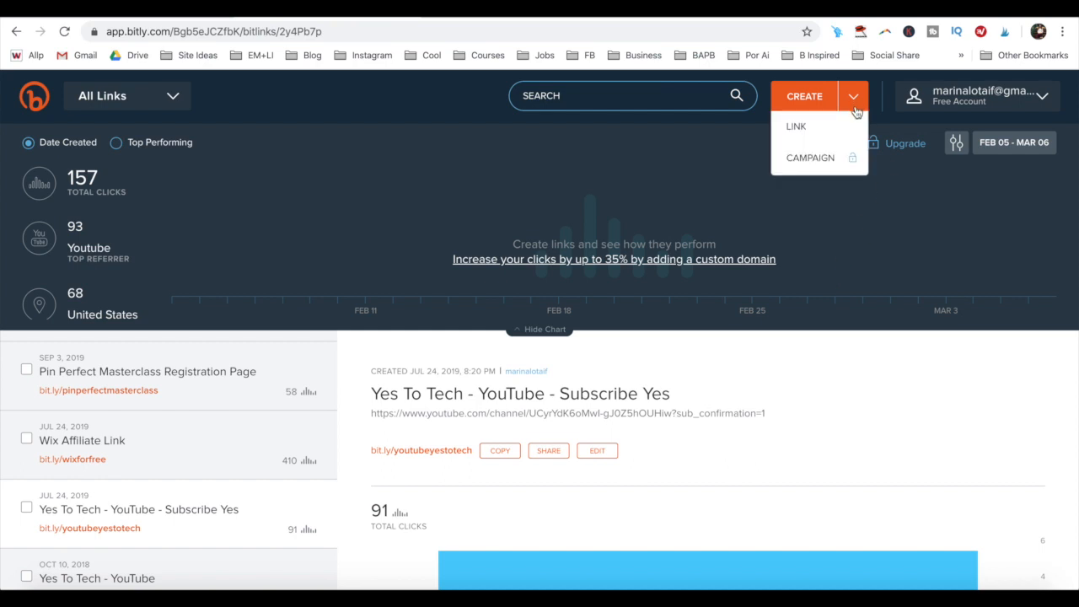
{"action": "left_click", "coordinate": [796, 125]}
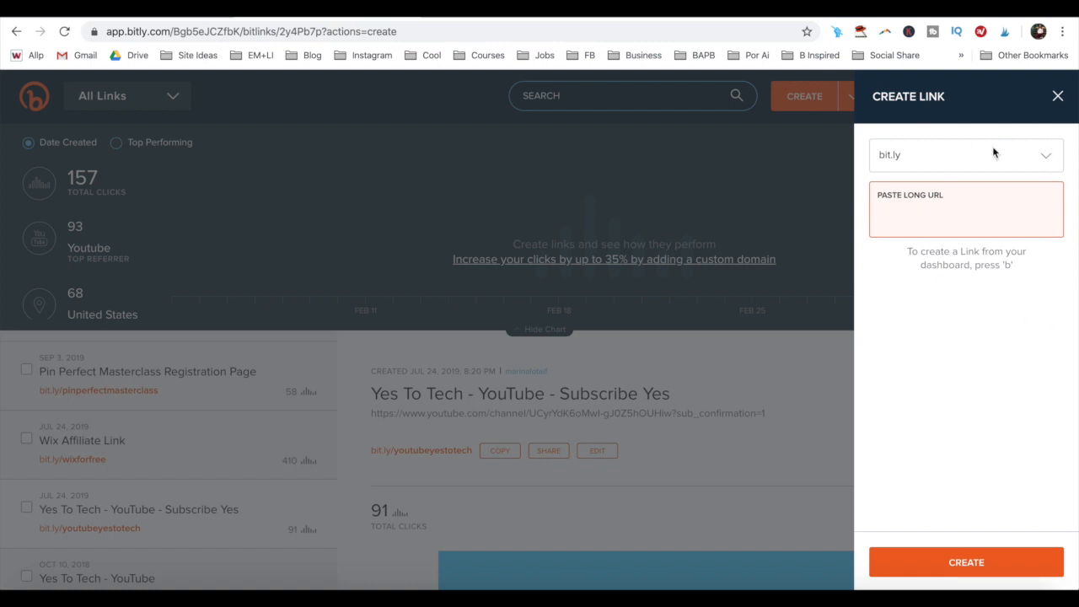
{"action": "mouse_move", "coordinate": [978, 283]}
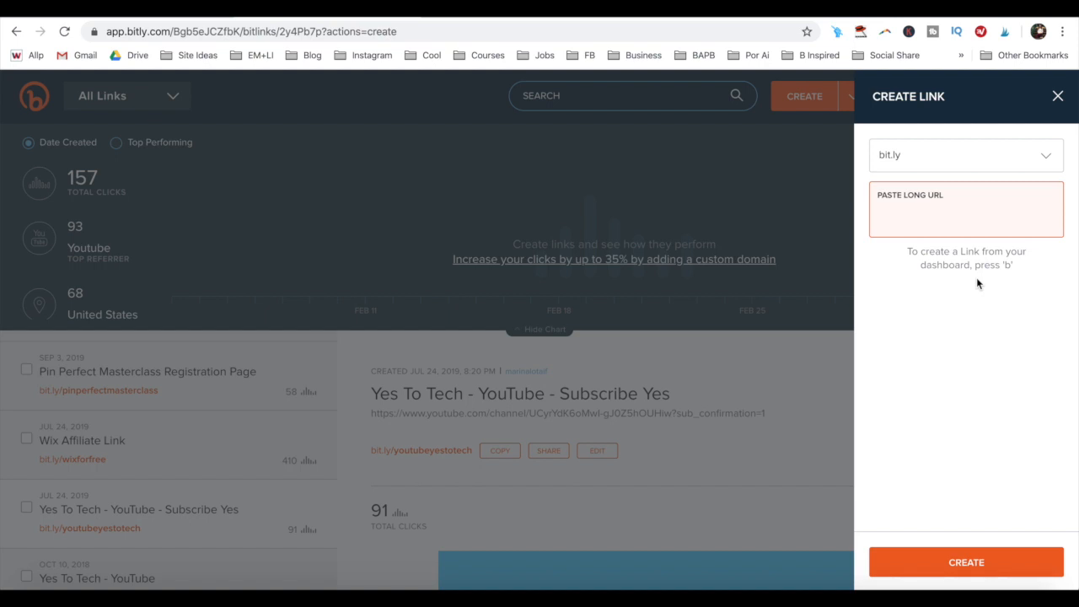
{"action": "left_click", "coordinate": [1059, 94]}
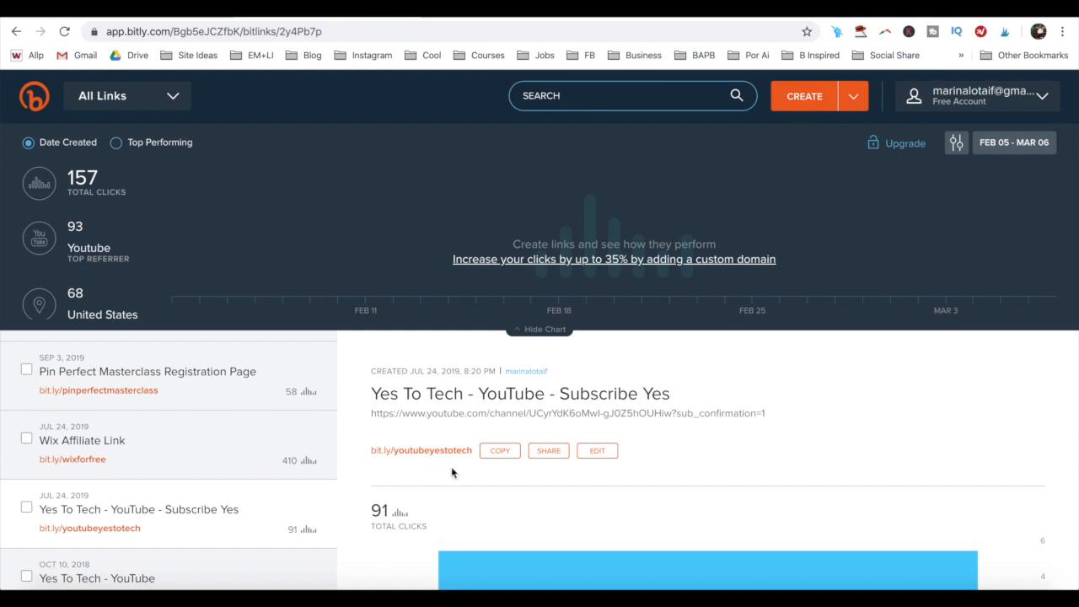
{"action": "mouse_move", "coordinate": [525, 464]}
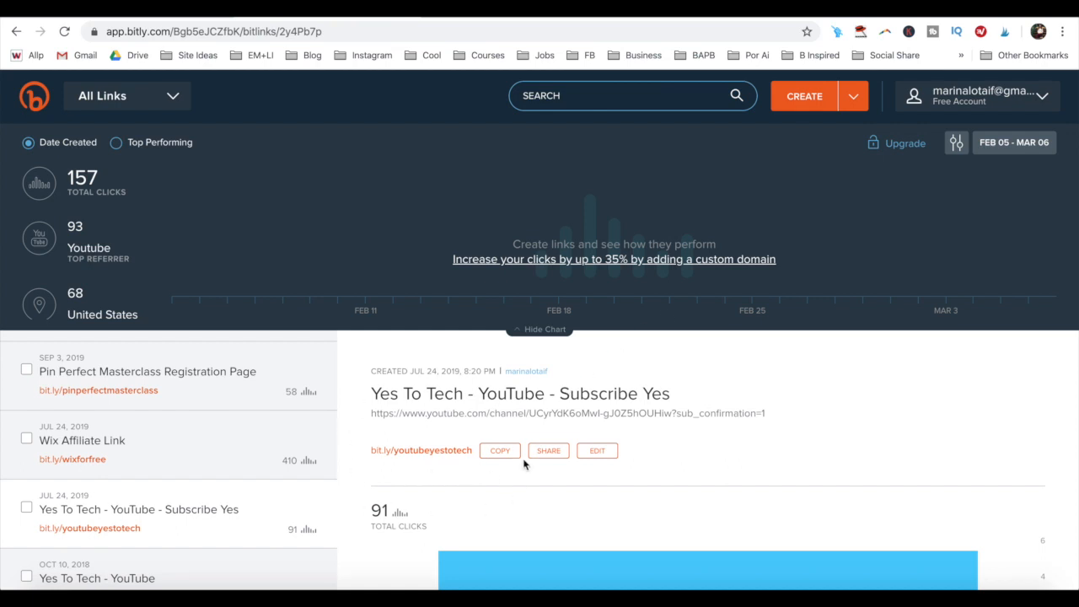
{"action": "mouse_move", "coordinate": [529, 386]}
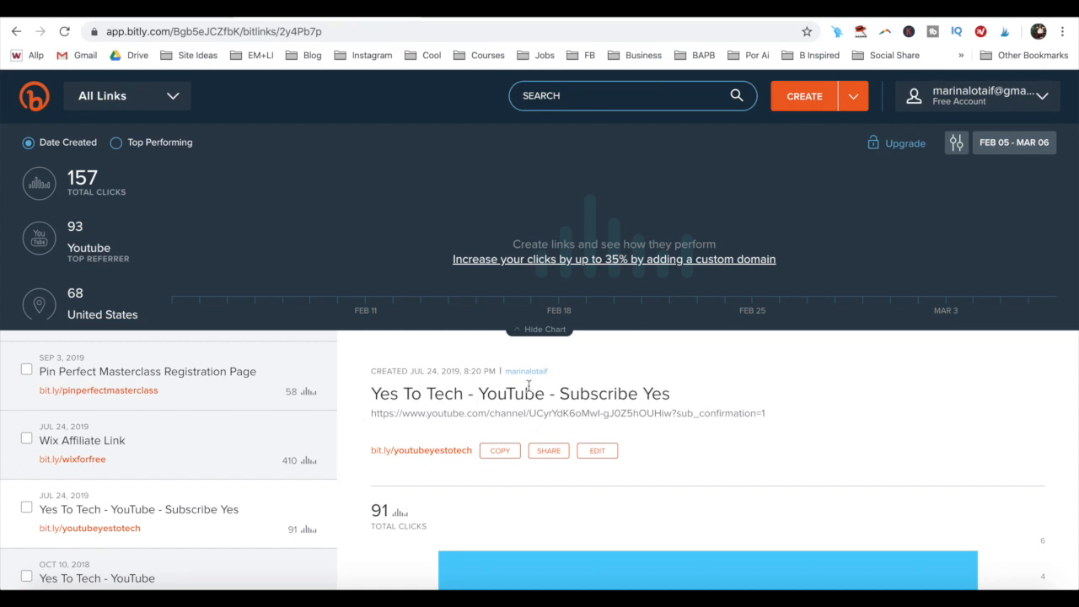
{"action": "mouse_move", "coordinate": [354, 444]}
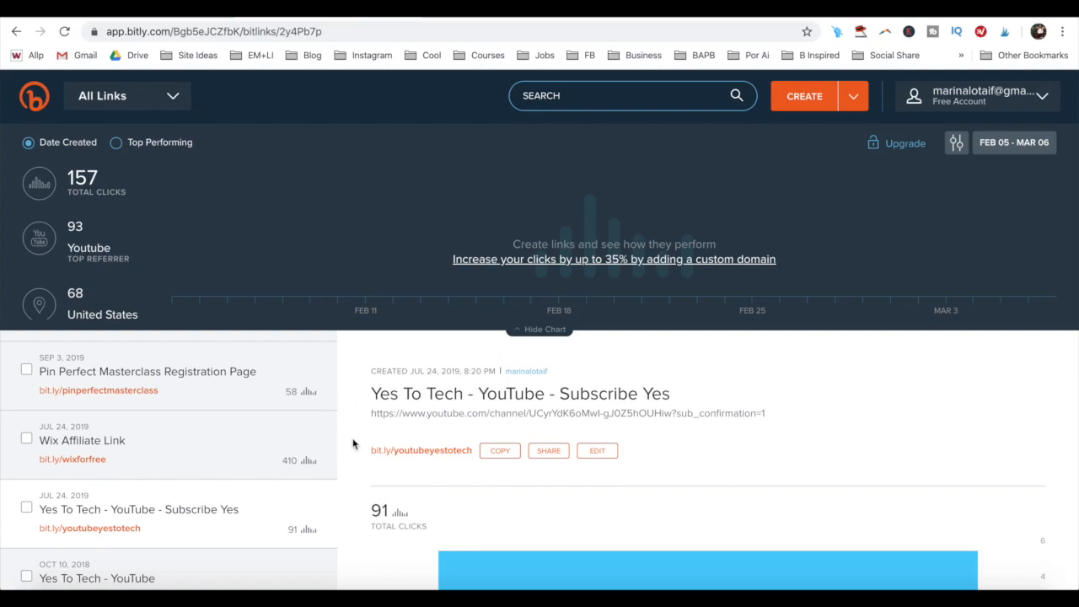
{"action": "left_click", "coordinate": [421, 448]}
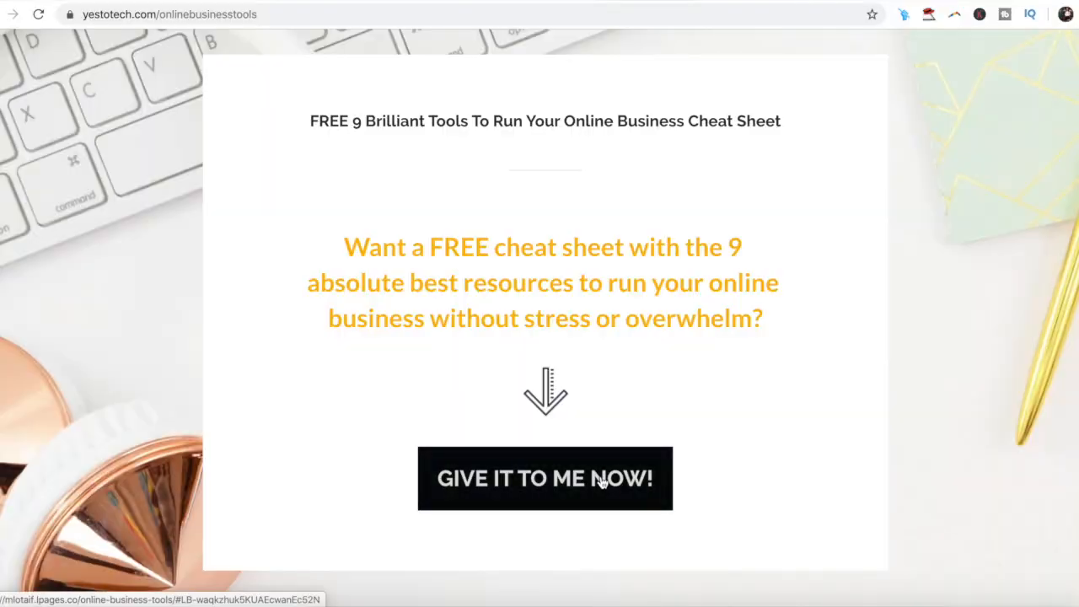
Start the cheat sheet sign-up with name 'mari' and e-mail beginning 'marina'
{"action": "left_click", "coordinate": [544, 479]}
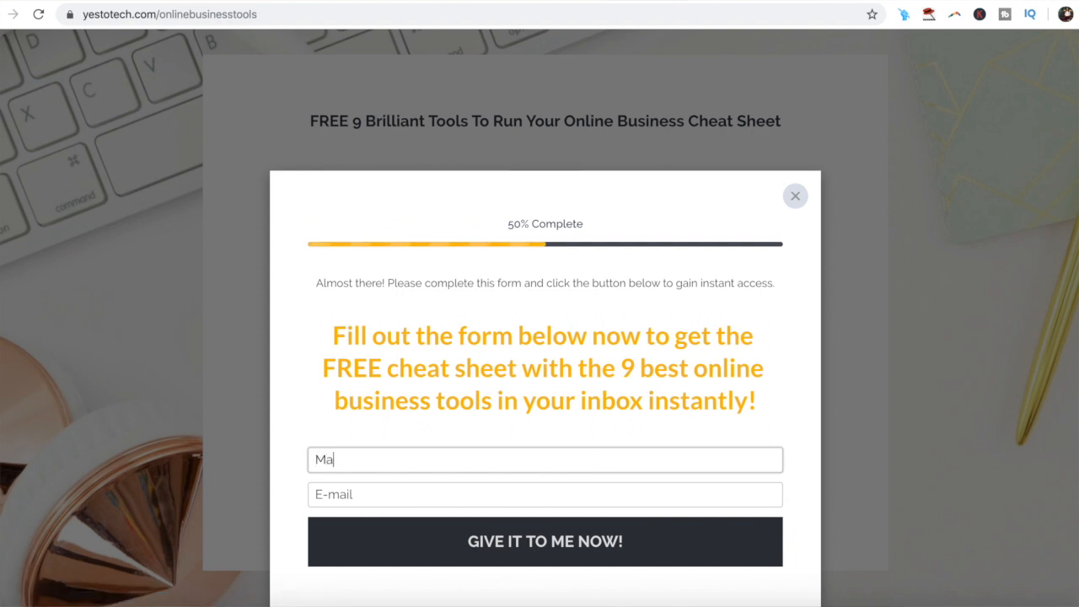
{"action": "type", "text": "mari"}
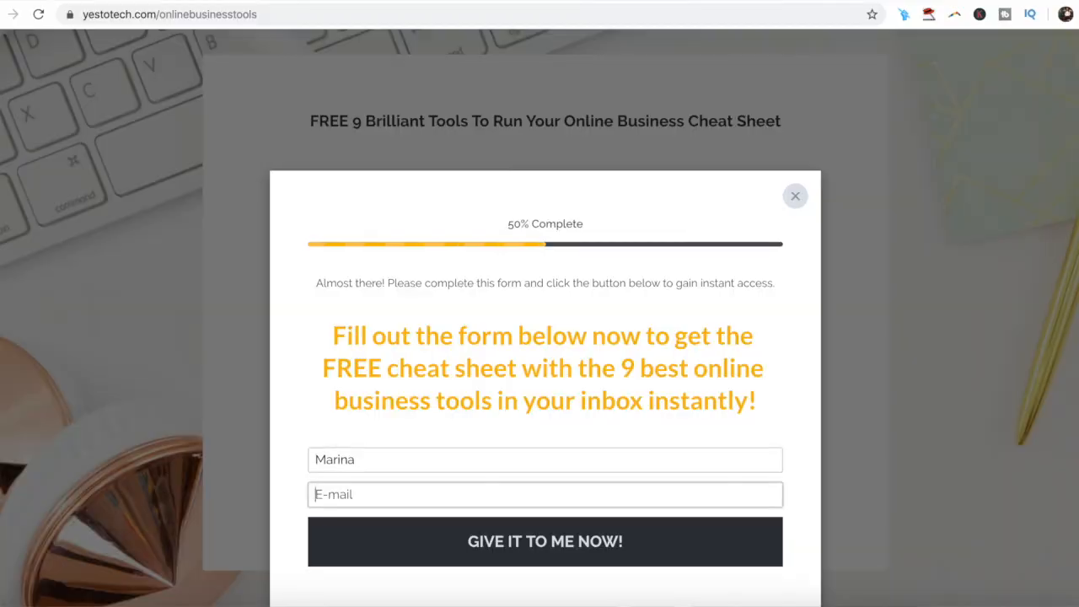
{"action": "type", "text": "marina"}
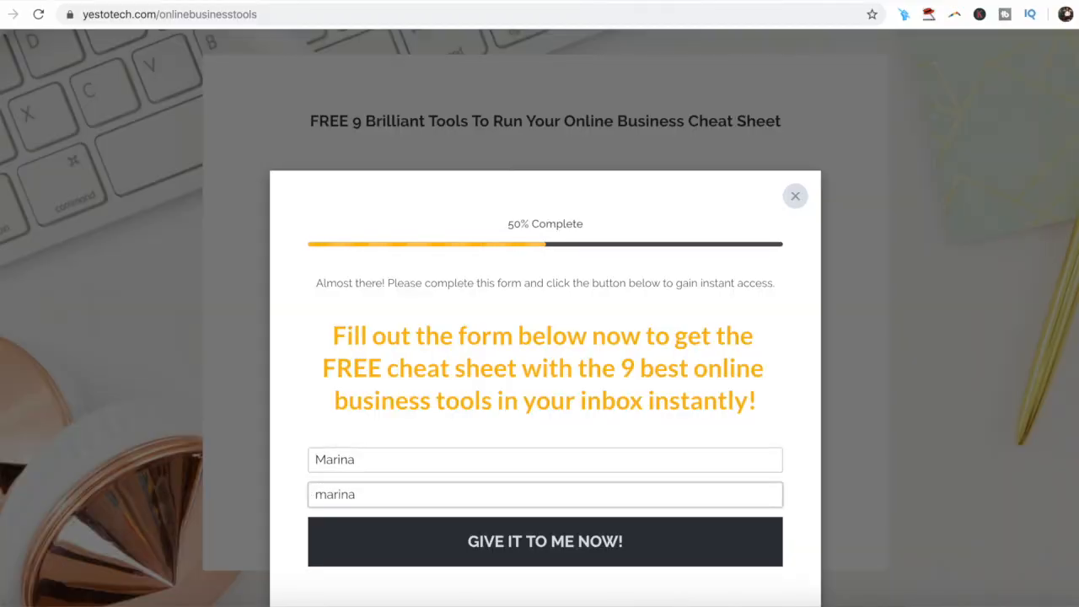